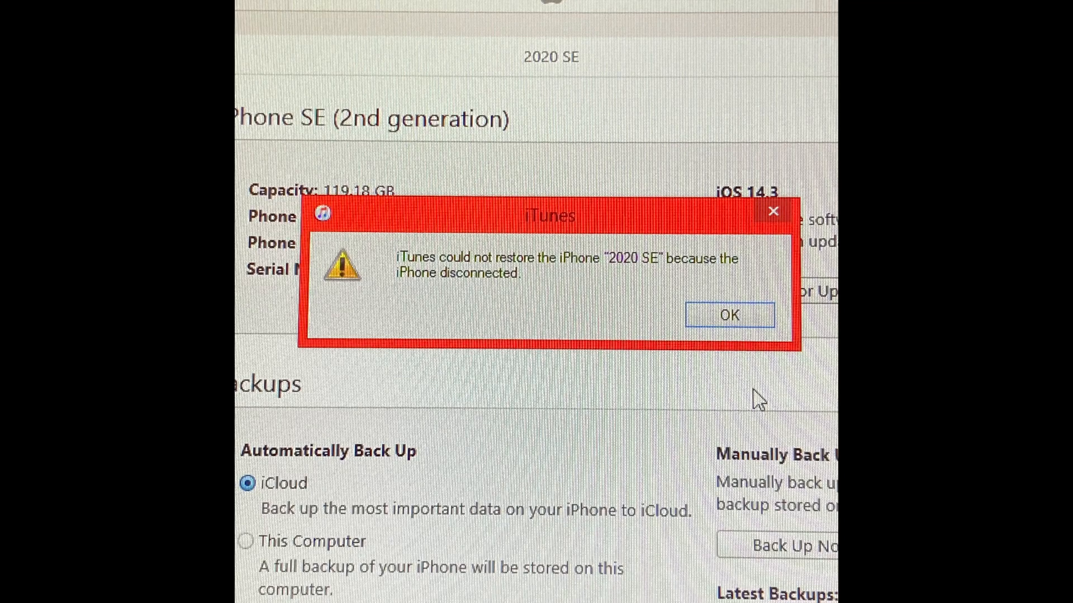
Step: Dismiss the 'could not restore' and 'unknown error occurred' alerts in iTunes
click(728, 314)
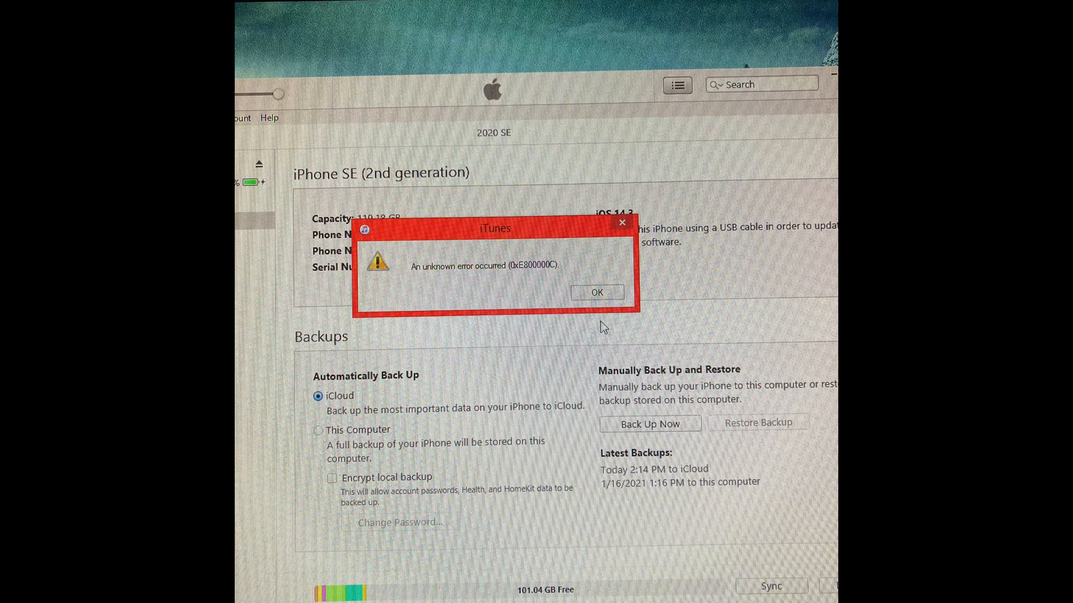
click(595, 292)
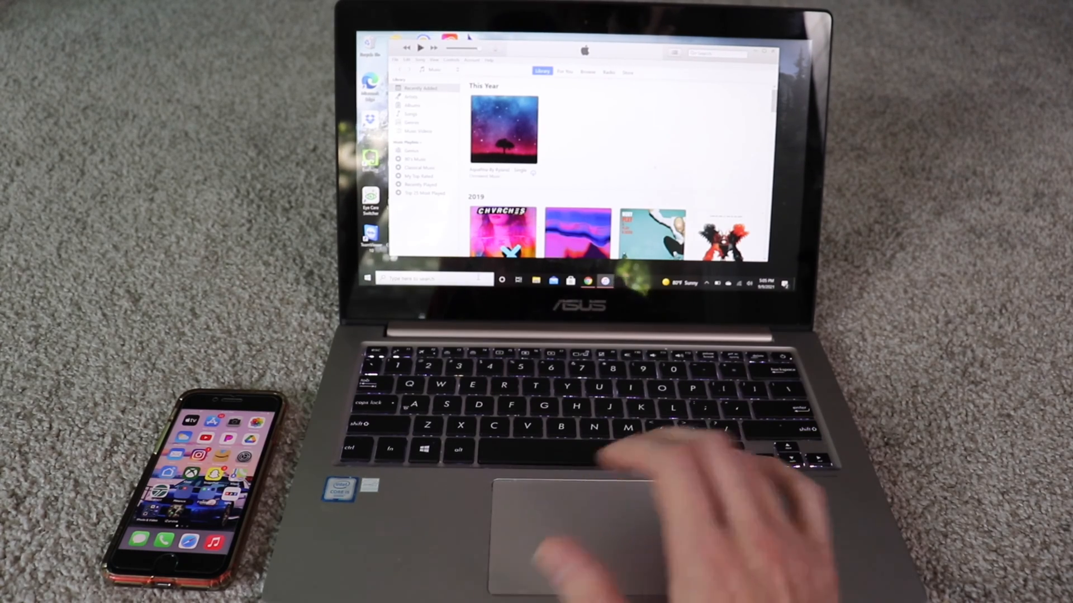
Step: Show the Storage page's 'Other' category breakdown for the 237 GB C: drive
click(368, 279)
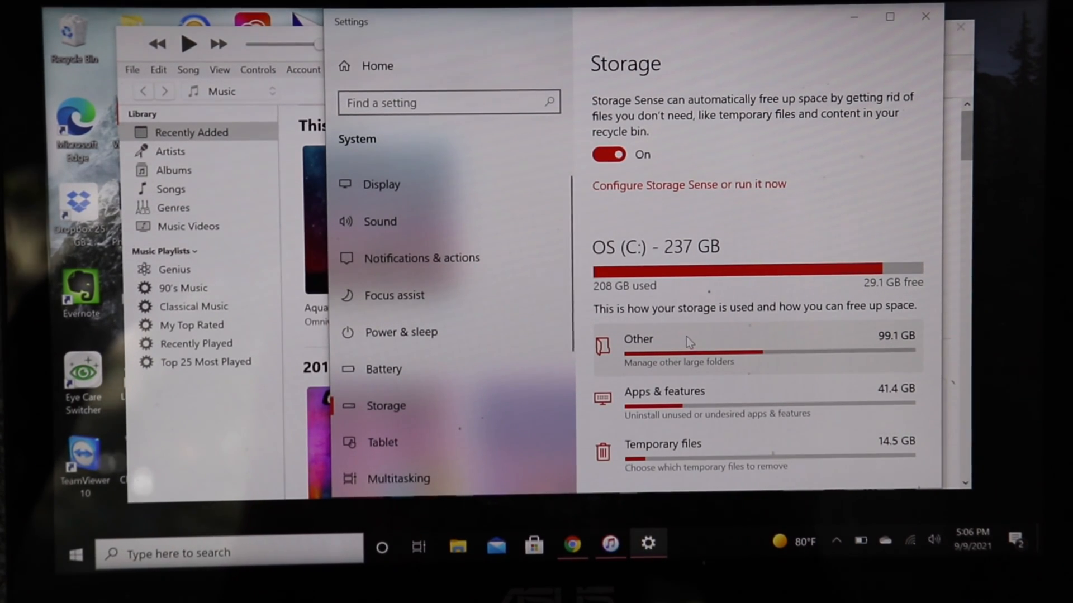
click(637, 340)
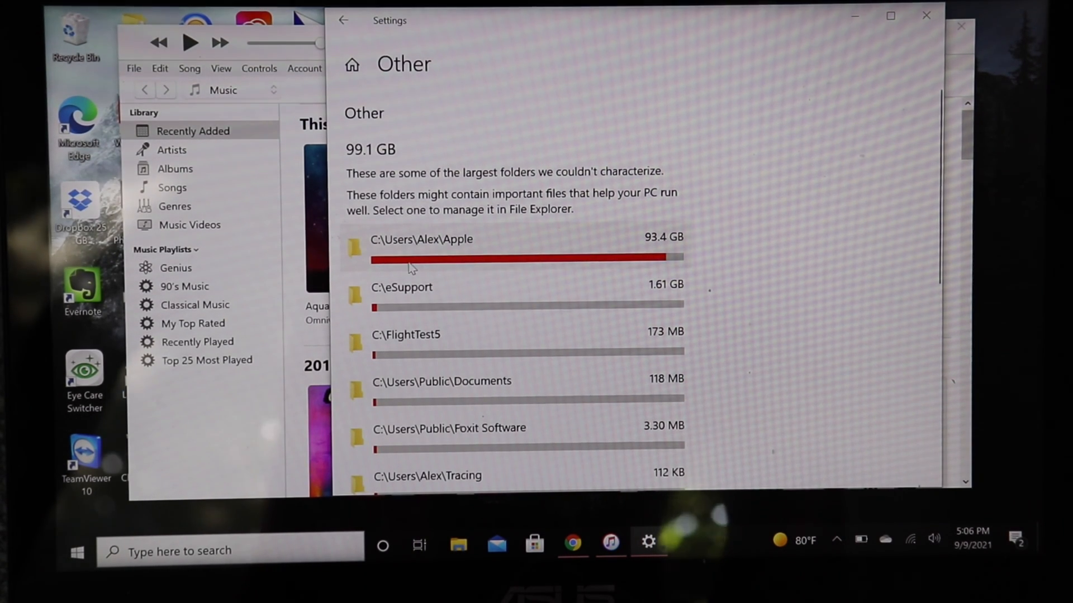
mouse_move(482, 243)
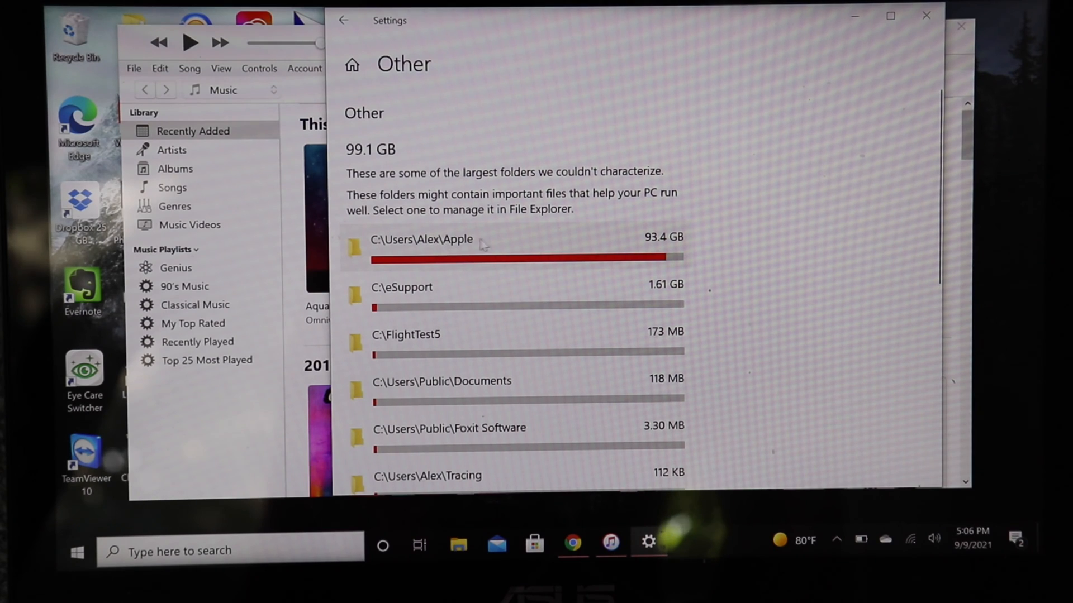
Step: Open the 93.4 GB C:\Users\Alex\Apple folder in File Explorer
click(423, 240)
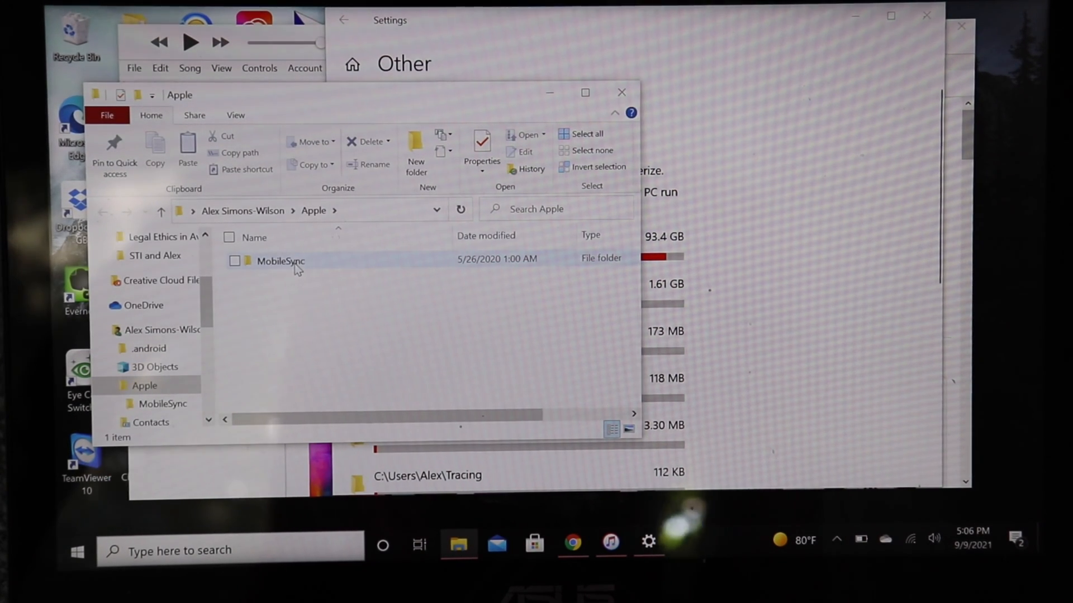
Step: Drill into MobileSync, then Backup, showing the single device backup folder
click(279, 261)
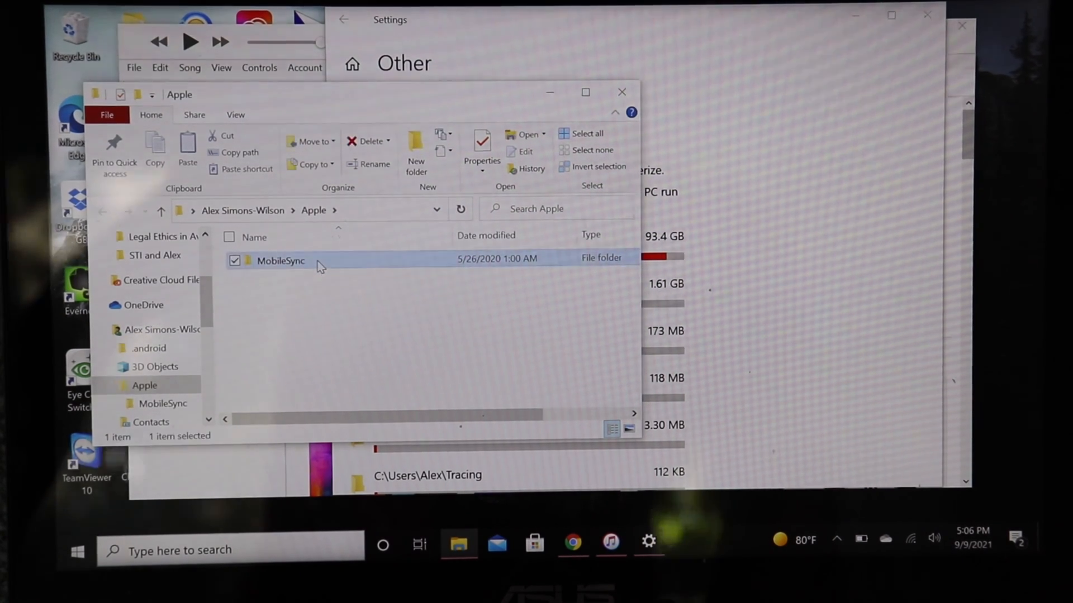
double_click(279, 261)
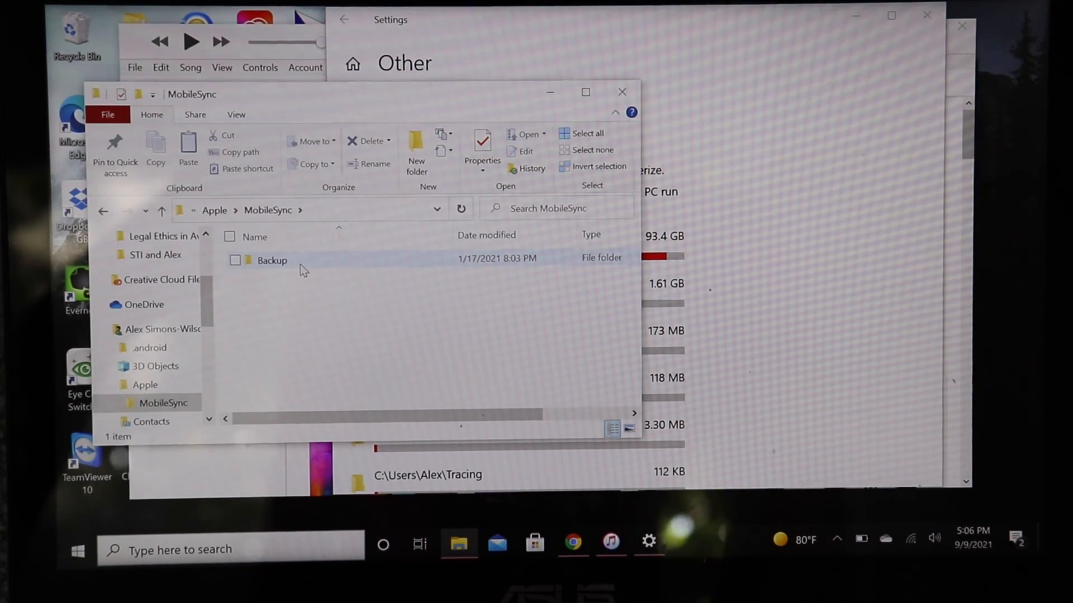
double_click(272, 261)
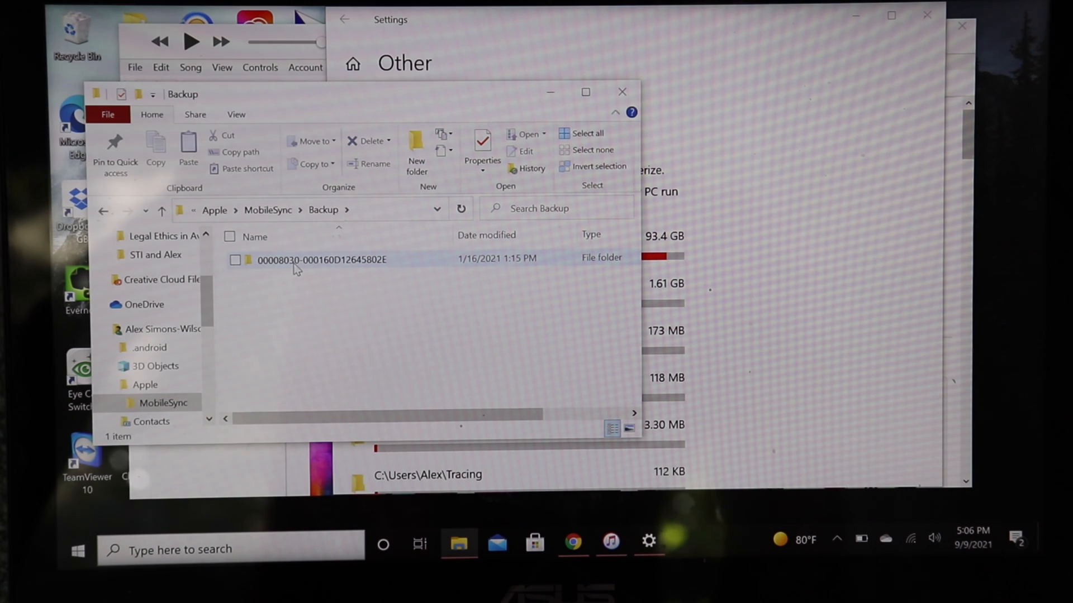
mouse_move(322, 259)
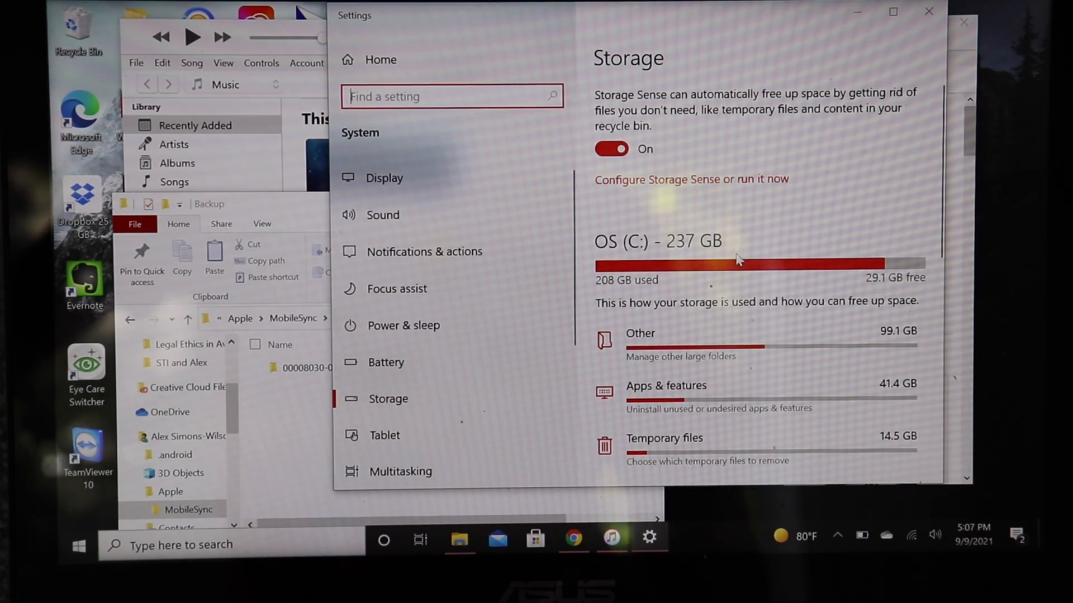
mouse_move(758, 276)
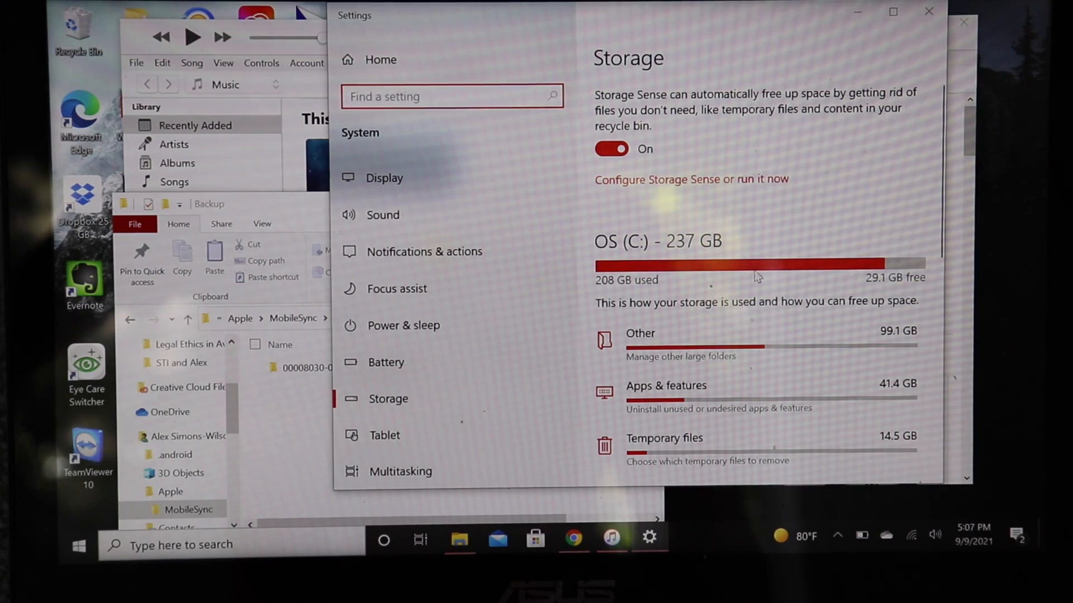